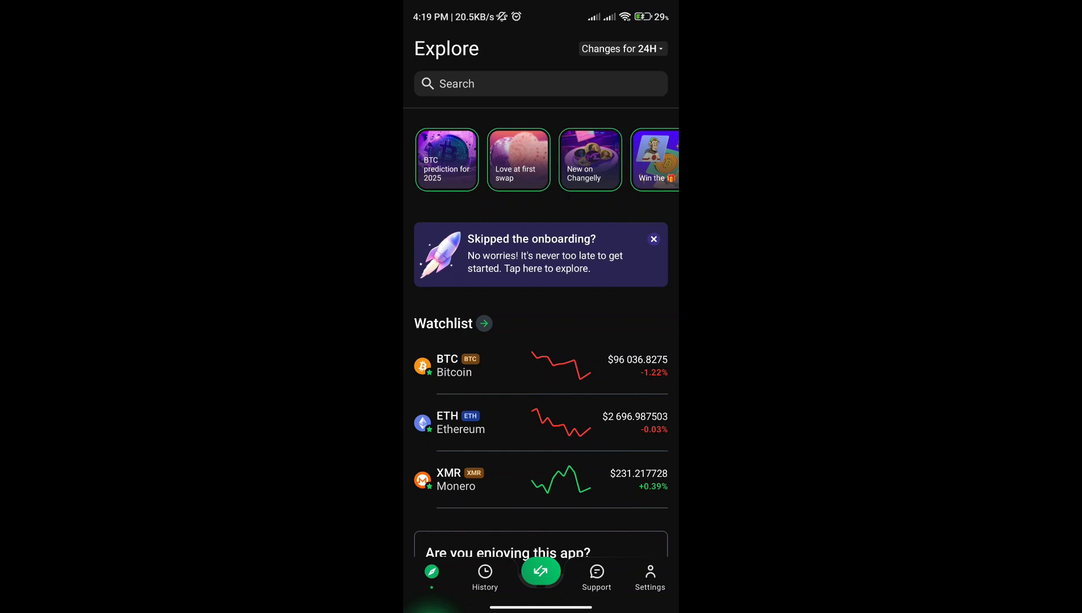
Start a Bitcoin purchase from its price page, landing on the Buy screen in USD.
{"action": "scroll", "scroll_direction": "down", "scroll_amount": 3}
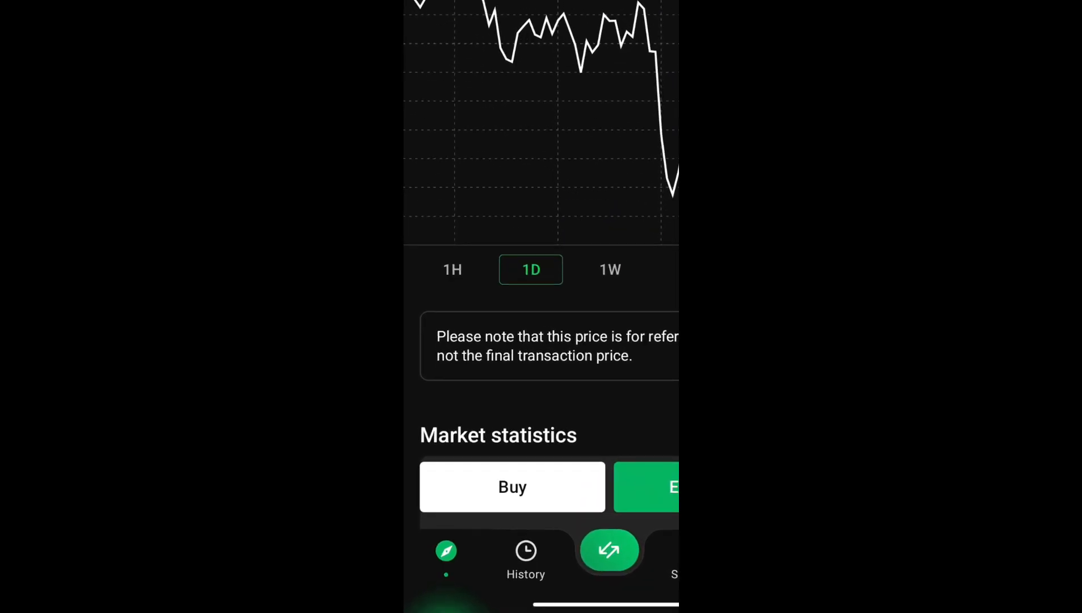
{"action": "left_click", "coordinate": [512, 487]}
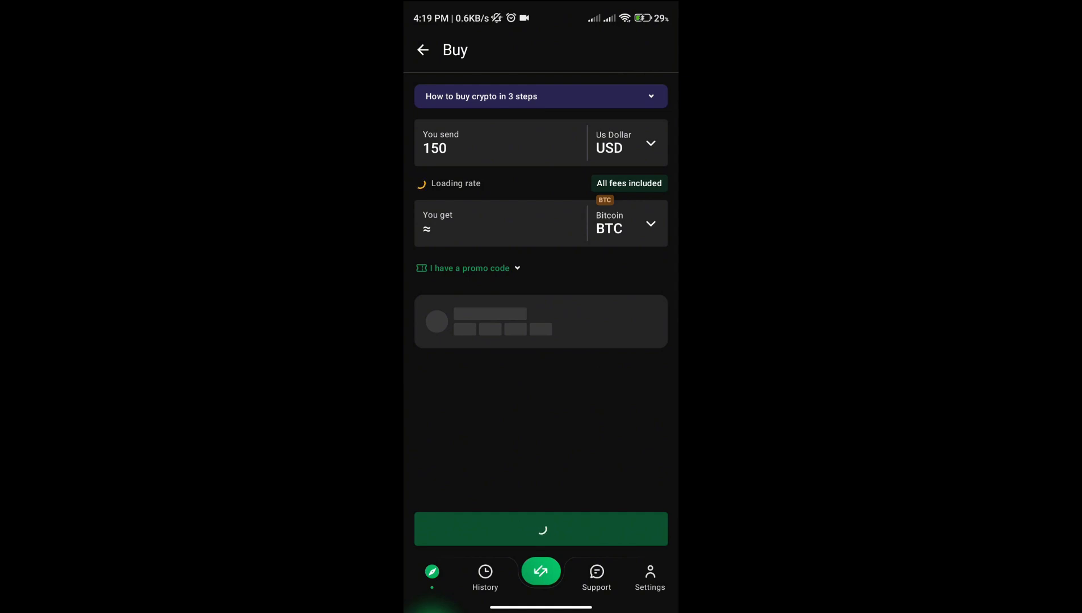
Set the send amount to 1500 USD (about 0.0151 BTC) and list the provider offers.
{"action": "left_click", "coordinate": [501, 143]}
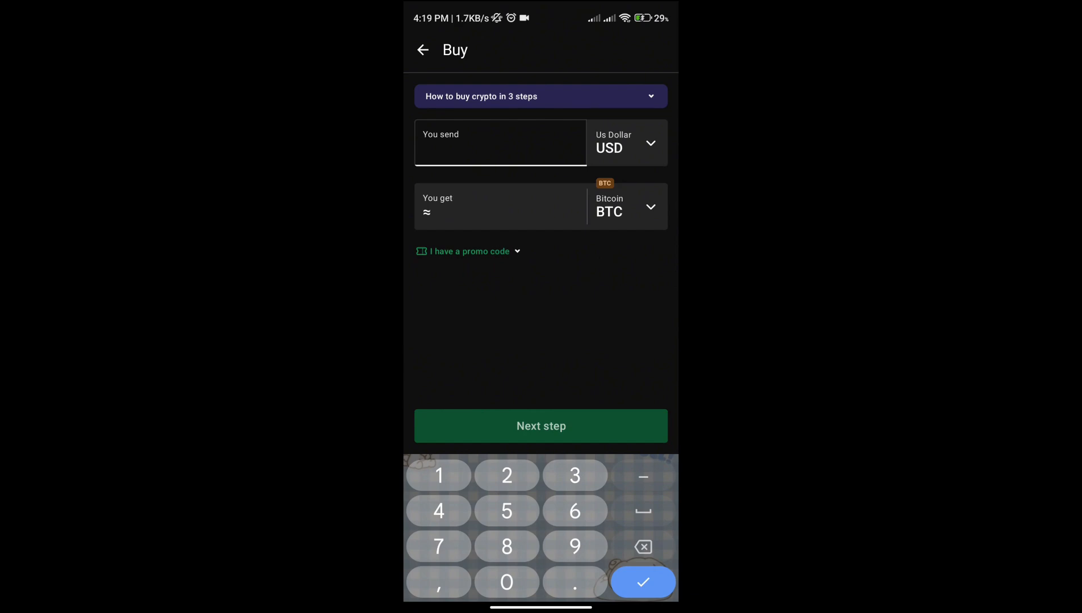
{"action": "type", "text": "1500"}
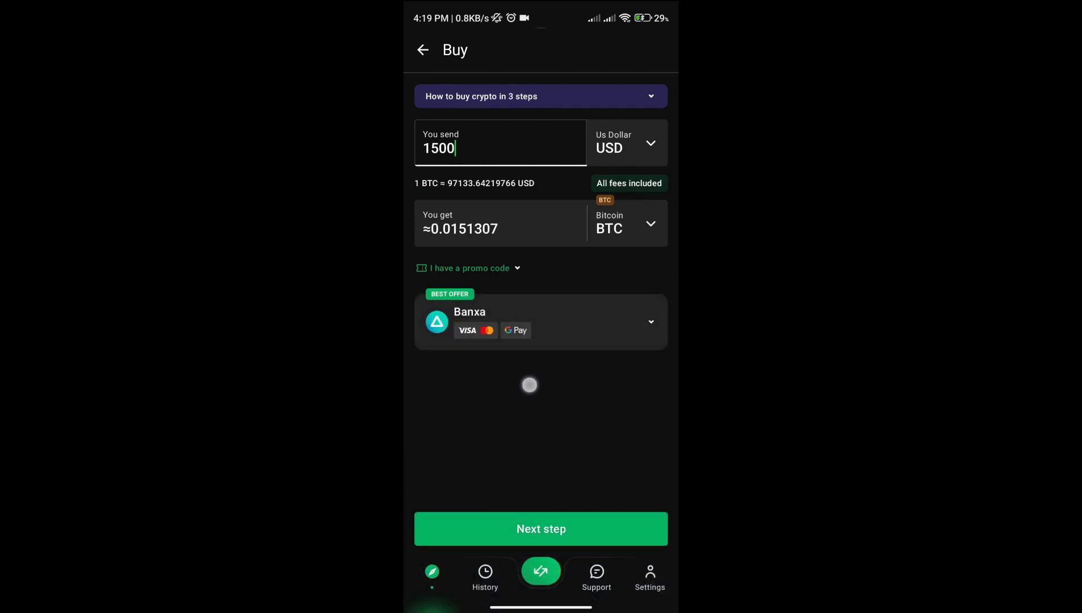
{"action": "left_click", "coordinate": [471, 268]}
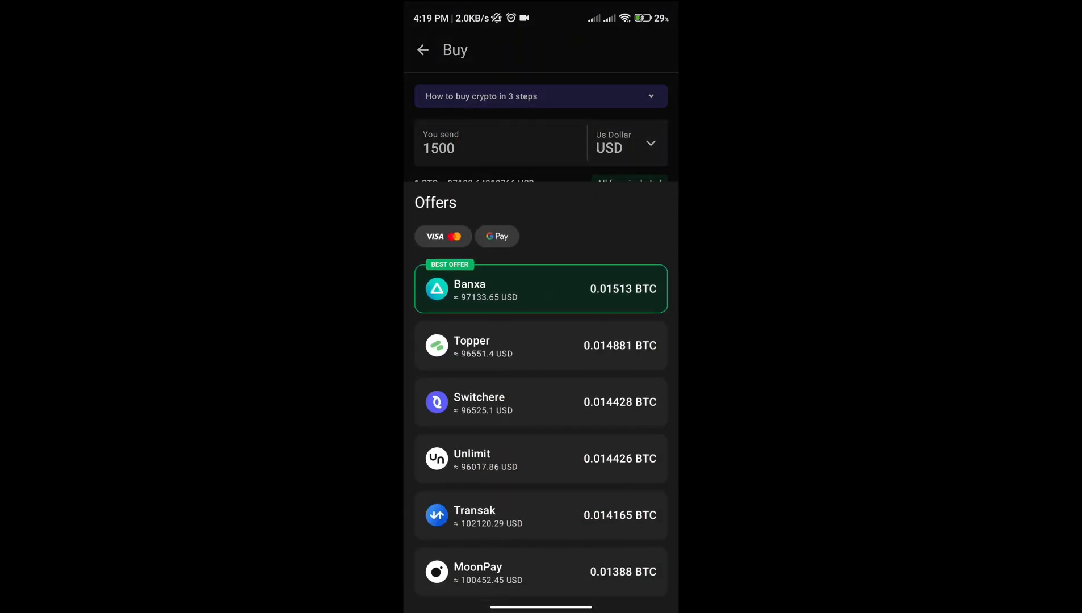
Keep Banxa as the provider and proceed to the wallet address step.
{"action": "left_click", "coordinate": [550, 295]}
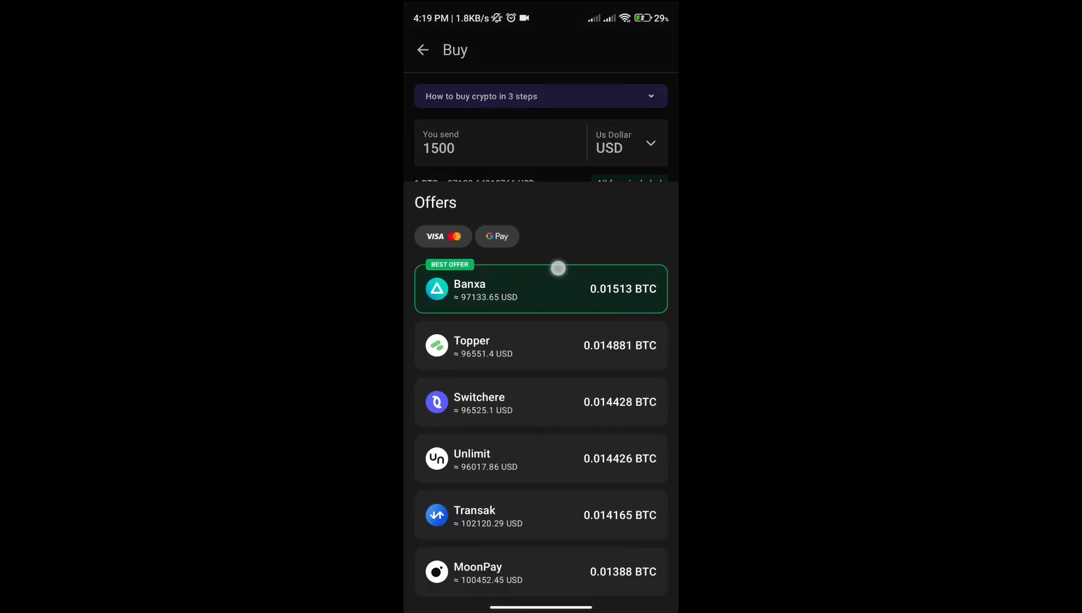
{"action": "left_click", "coordinate": [541, 288]}
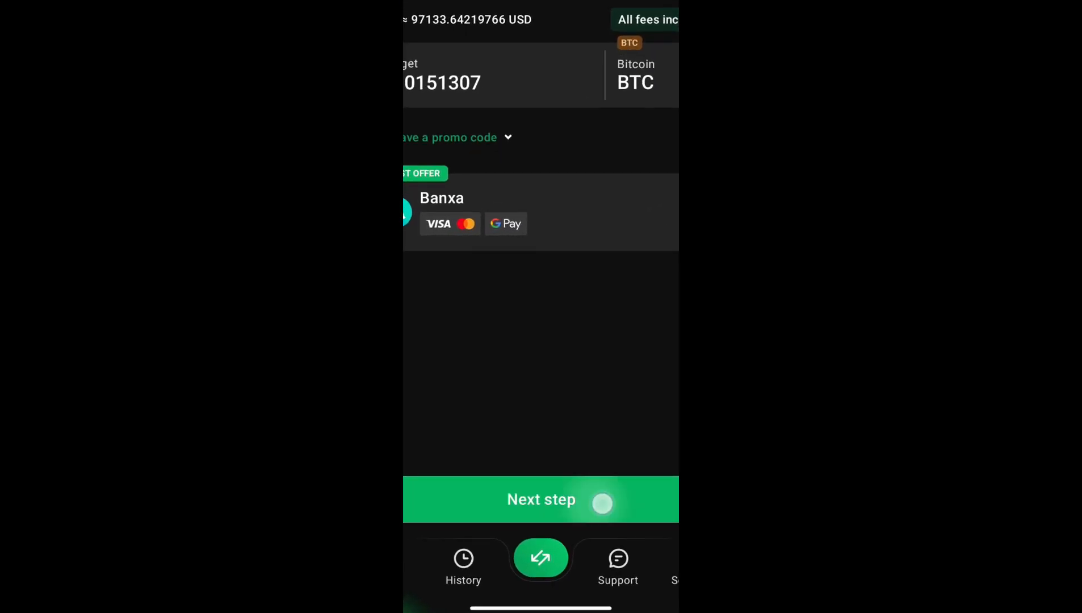
{"action": "left_click", "coordinate": [541, 500]}
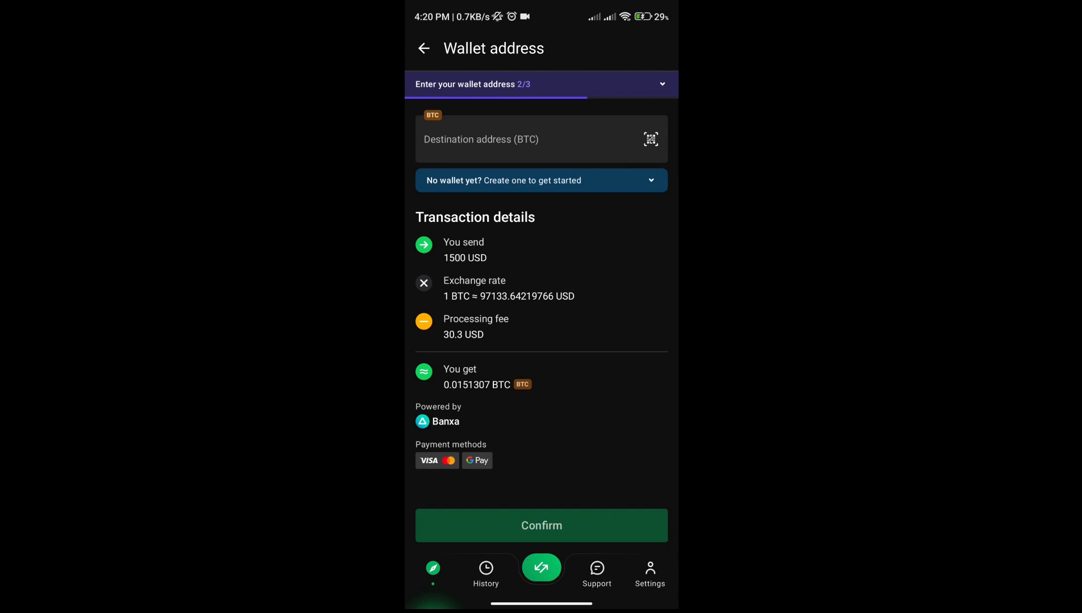
Look at the destination address entry, back out without an address, and attempt Confirm.
{"action": "left_click", "coordinate": [538, 139]}
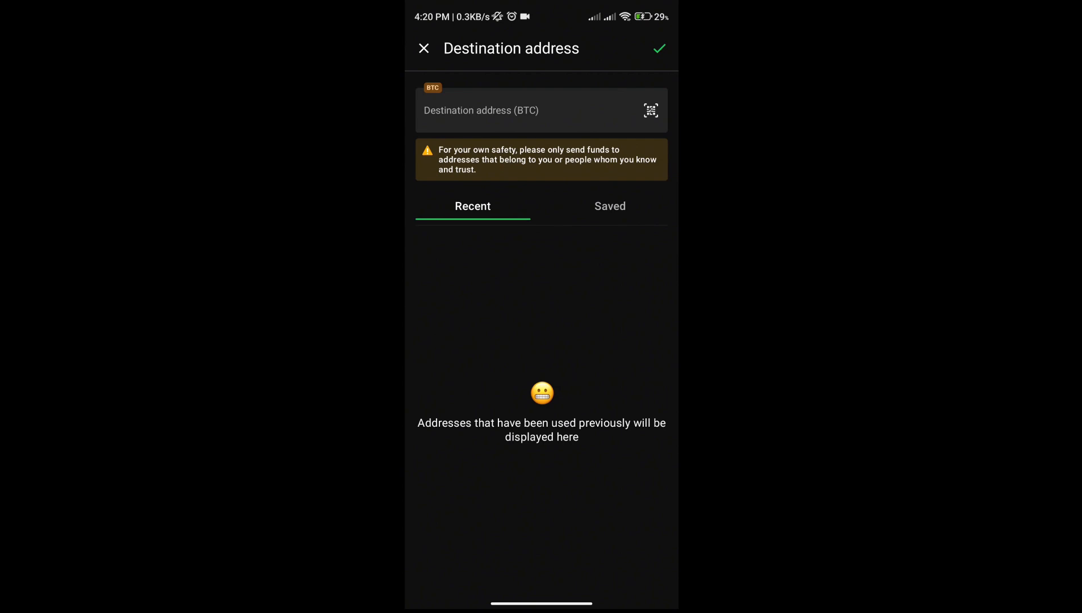
{"action": "left_click", "coordinate": [656, 49]}
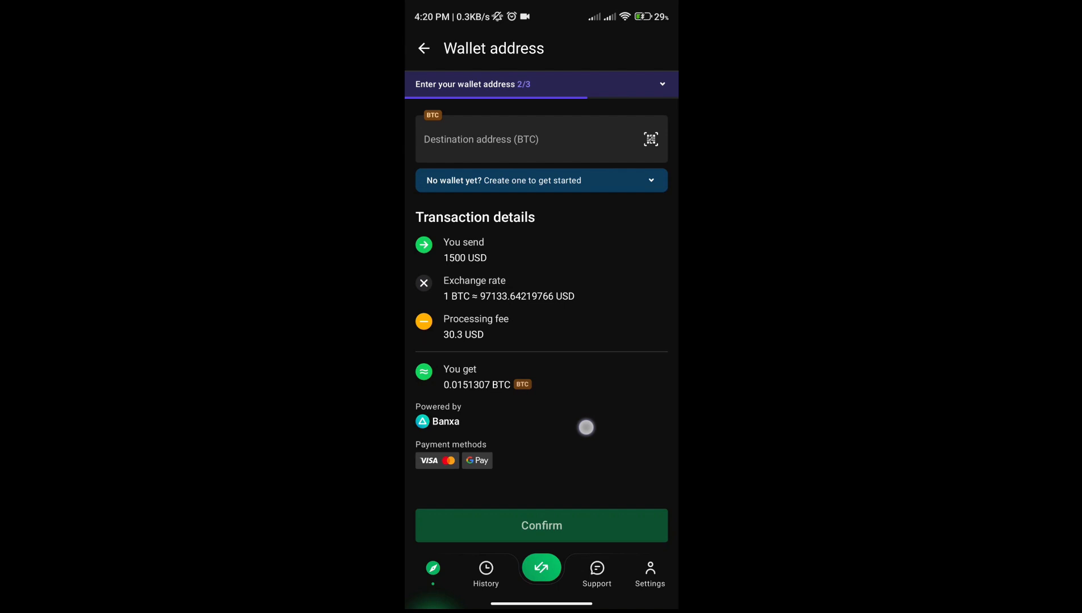
{"action": "left_click", "coordinate": [541, 525]}
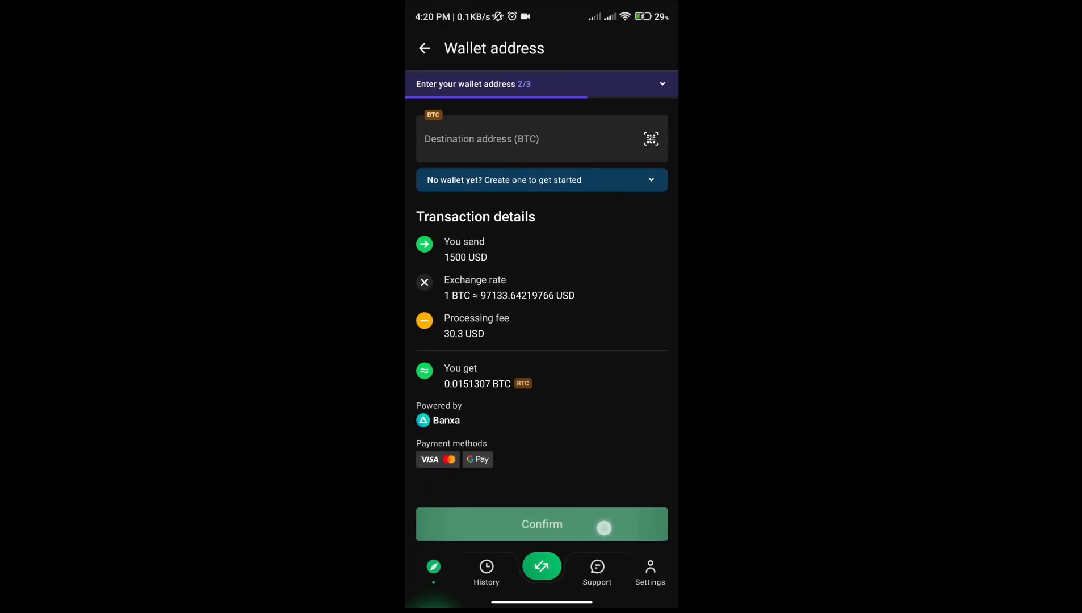
{"action": "left_click", "coordinate": [541, 525]}
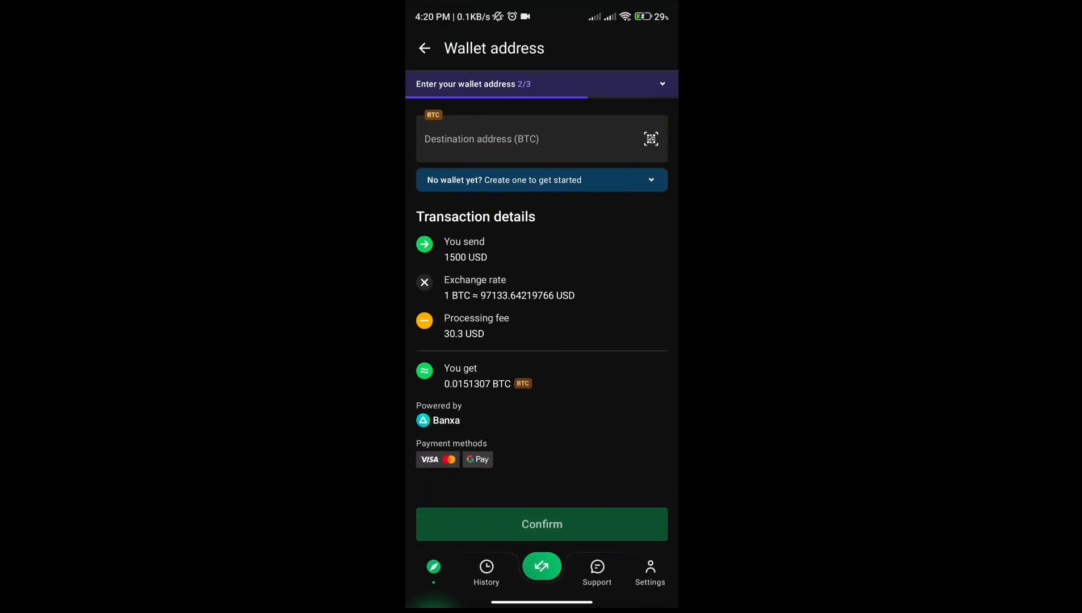